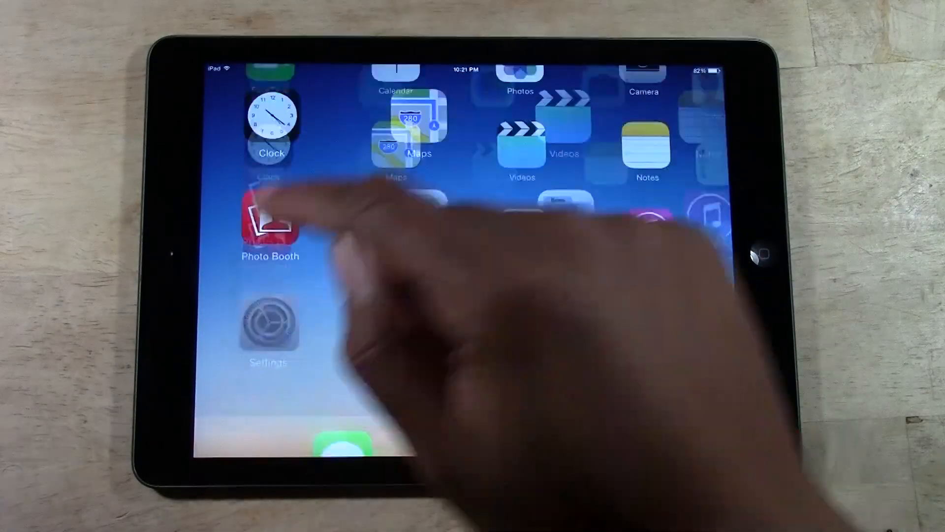
- Open Settings and go to General's Reset page
{"action": "left_click", "coordinate": [270, 323]}
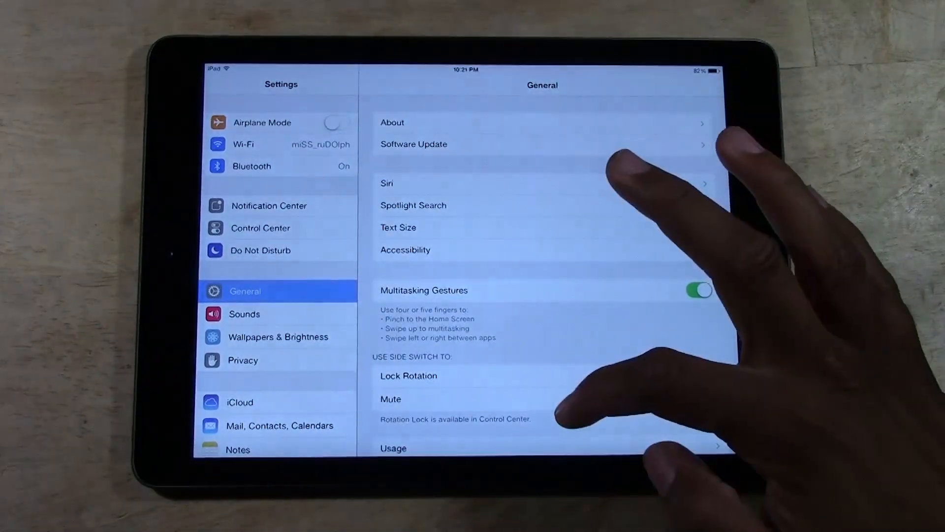
{"action": "scroll", "scroll_direction": "down", "scroll_amount": 3}
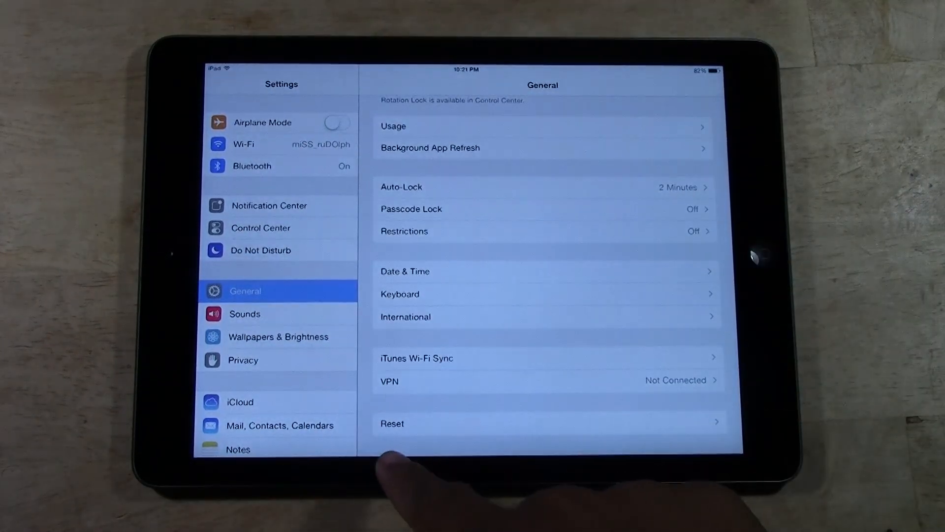
{"action": "left_click", "coordinate": [542, 423]}
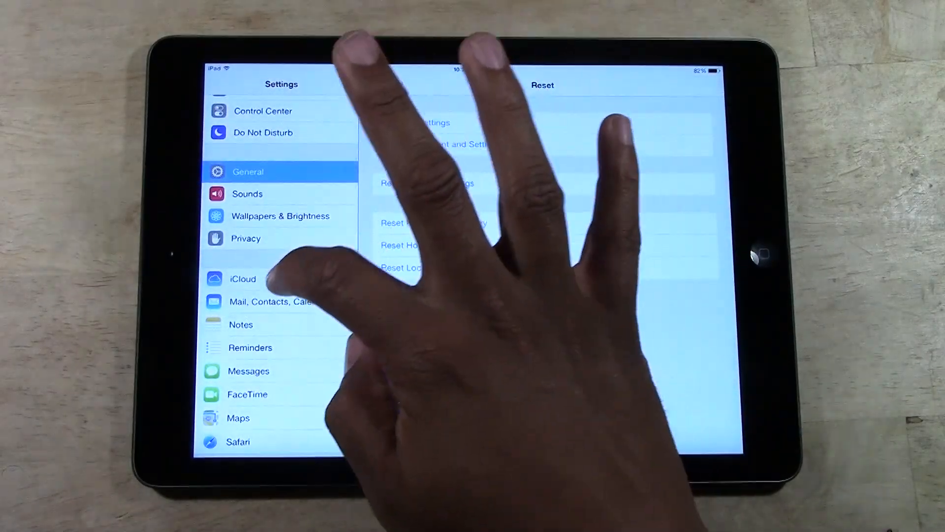
- Start an iCloud backup from Storage & Backup, then return to iCloud settings
{"action": "left_click", "coordinate": [243, 278]}
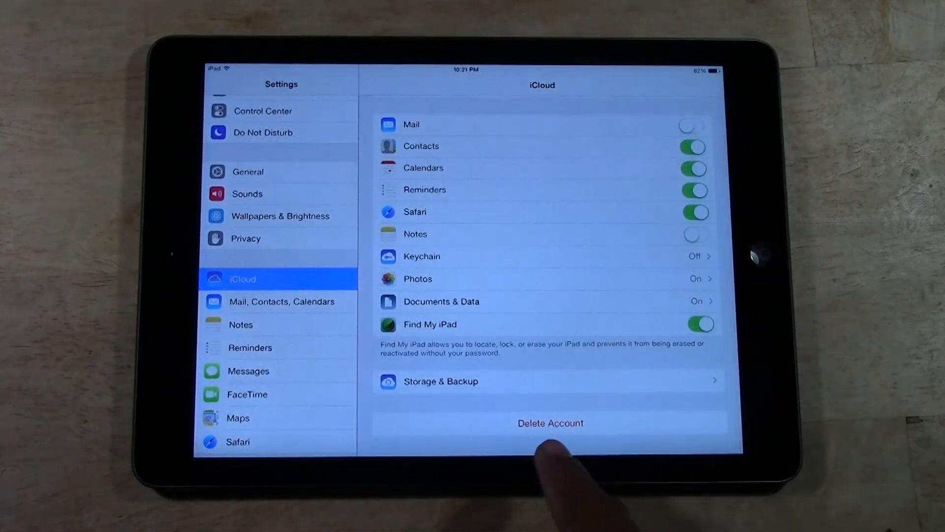
{"action": "left_click", "coordinate": [440, 381]}
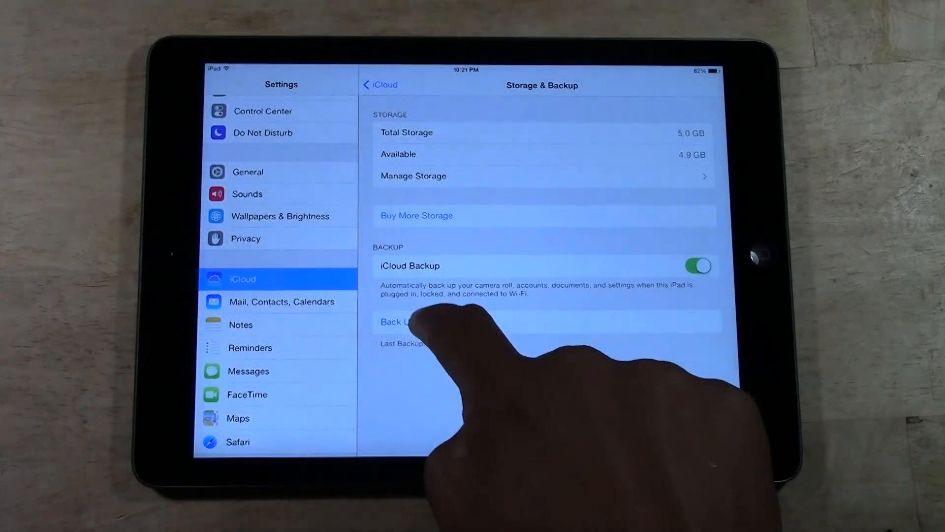
{"action": "left_click", "coordinate": [412, 322]}
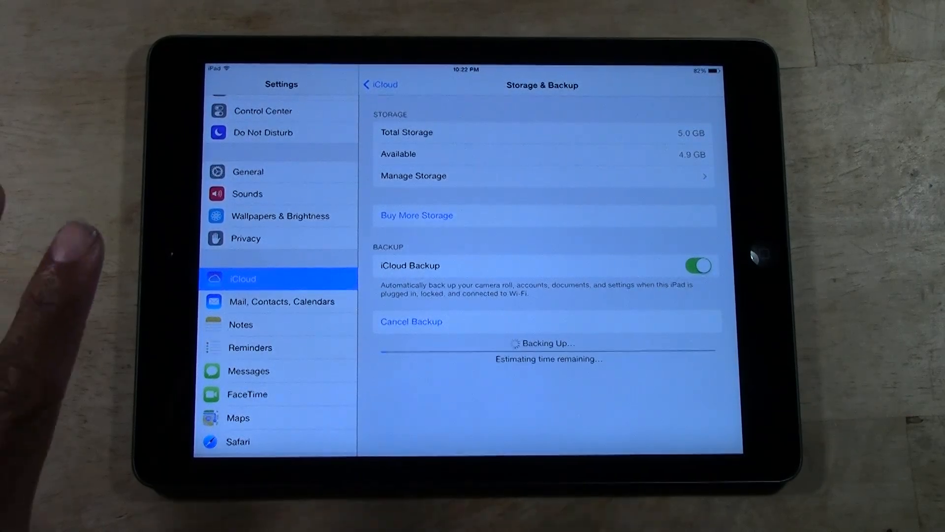
{"action": "left_click", "coordinate": [379, 84]}
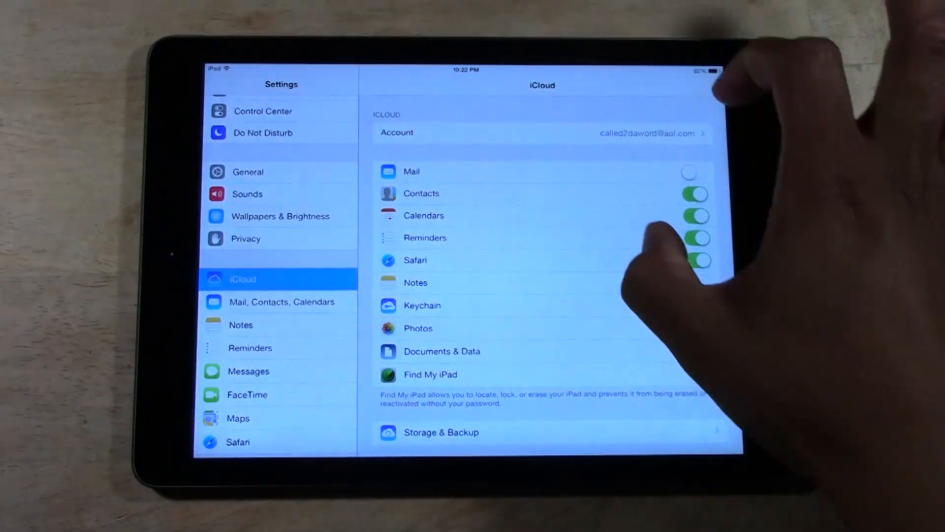
- Reopen Storage & Backup until Last Backup shows 10:27 PM
{"action": "left_click", "coordinate": [696, 282]}
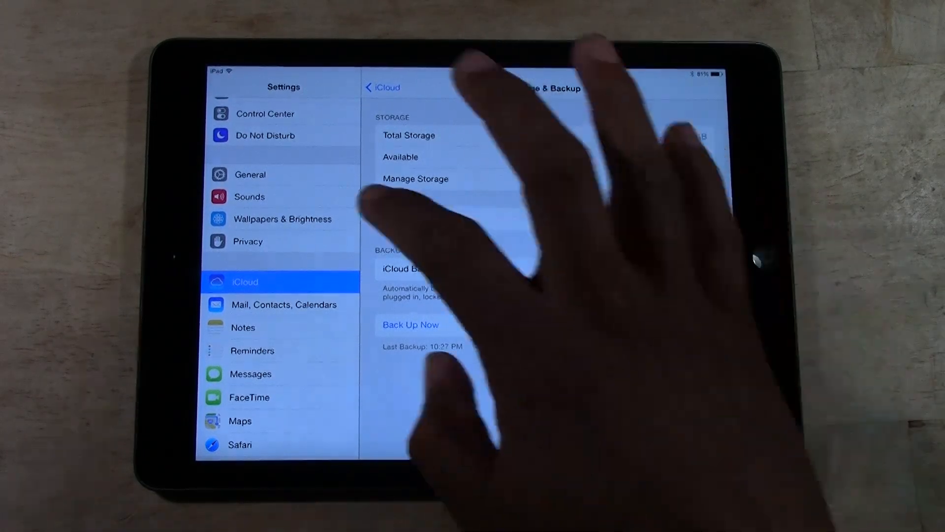
- Choose Erase All Content and Settings under Reset and confirm Erase iPad
{"action": "left_click", "coordinate": [250, 175]}
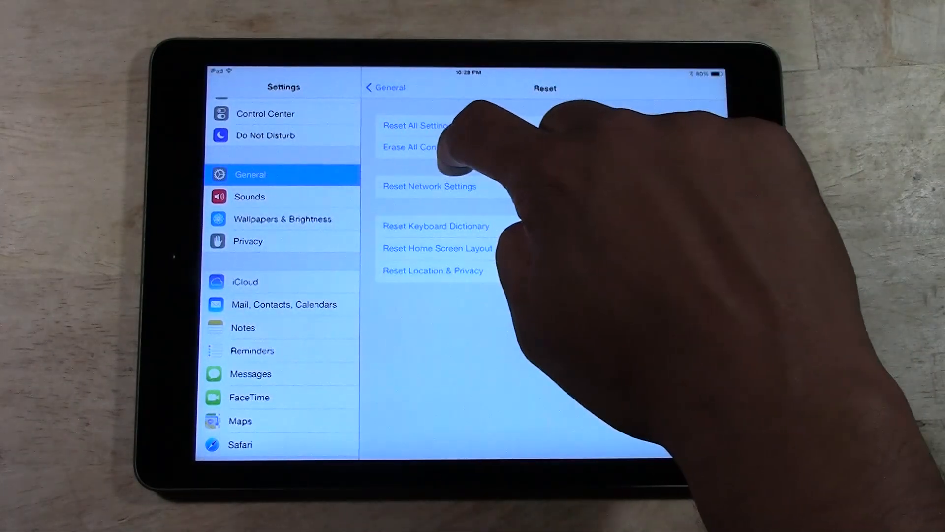
{"action": "left_click", "coordinate": [443, 147]}
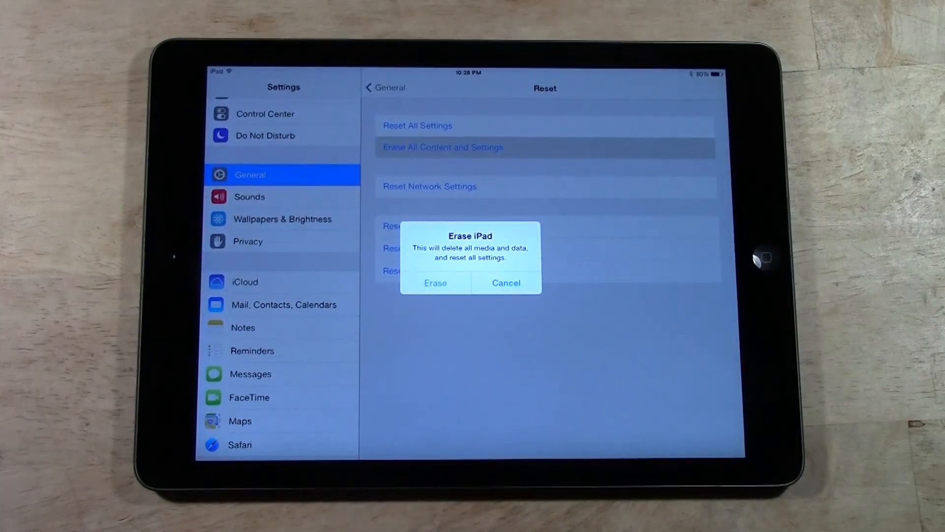
{"action": "left_click", "coordinate": [435, 282]}
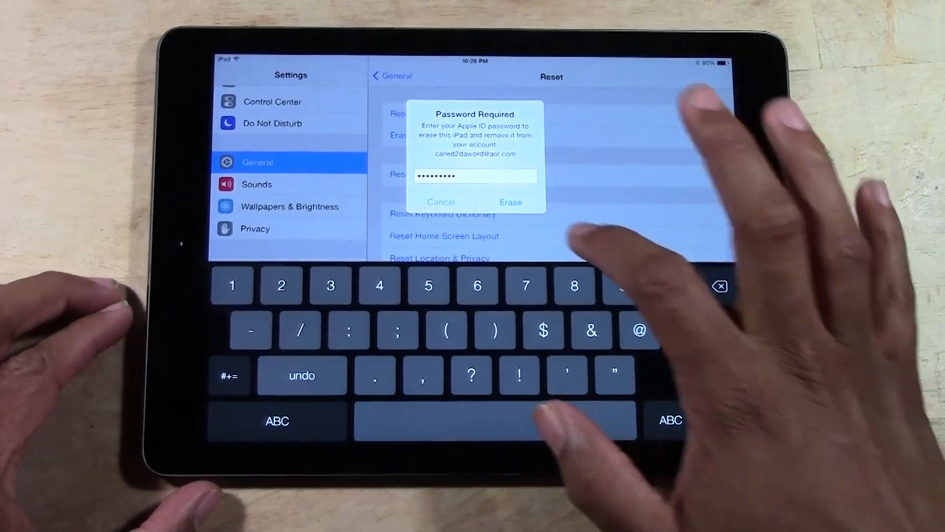
- Submit the Apple ID password to erase the iPad and restart
{"action": "left_click", "coordinate": [510, 202]}
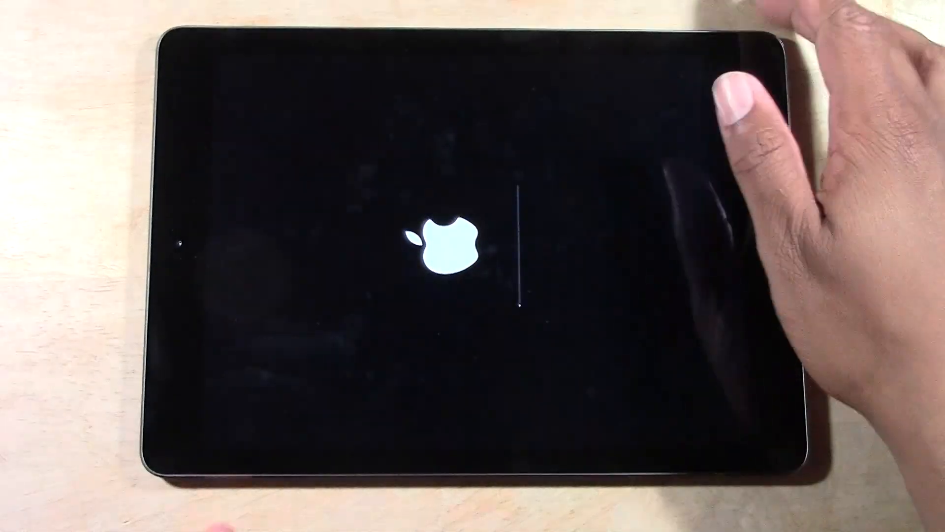